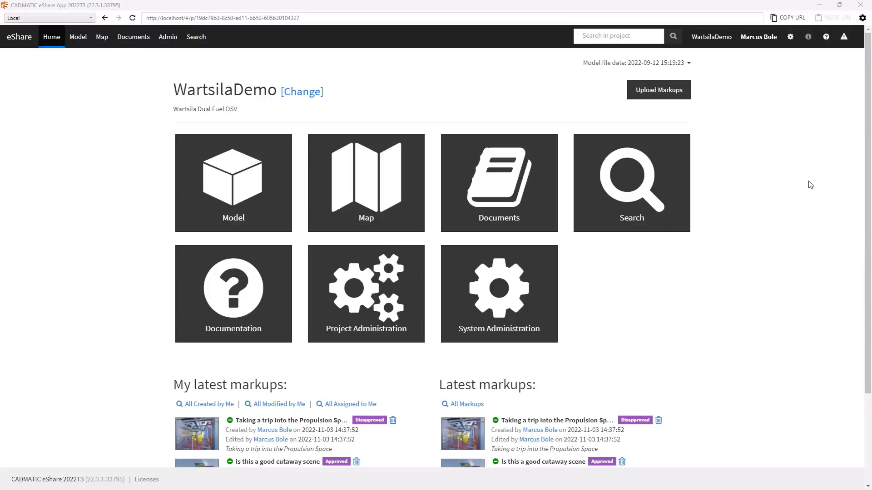
mouse_move(766, 264)
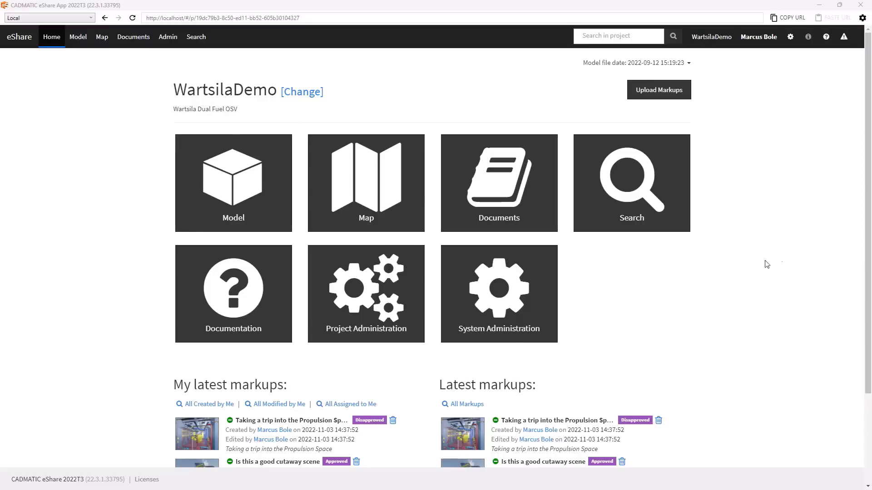
mouse_move(111, 167)
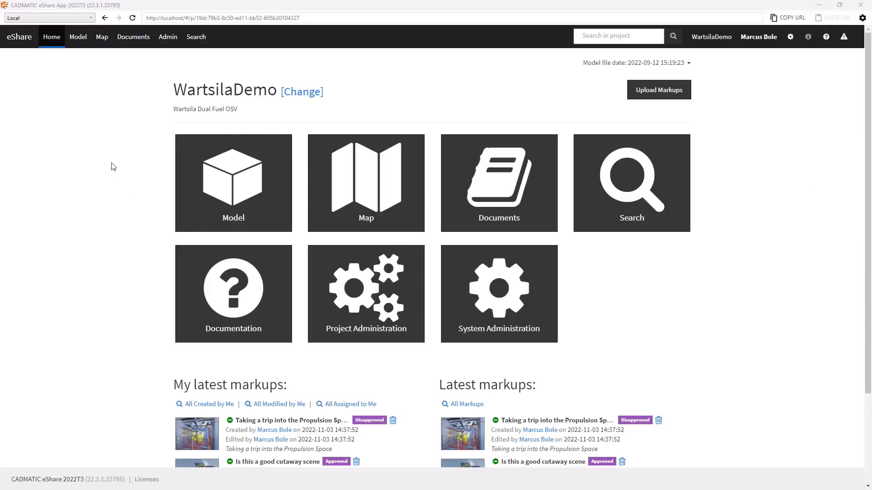
mouse_move(605, 304)
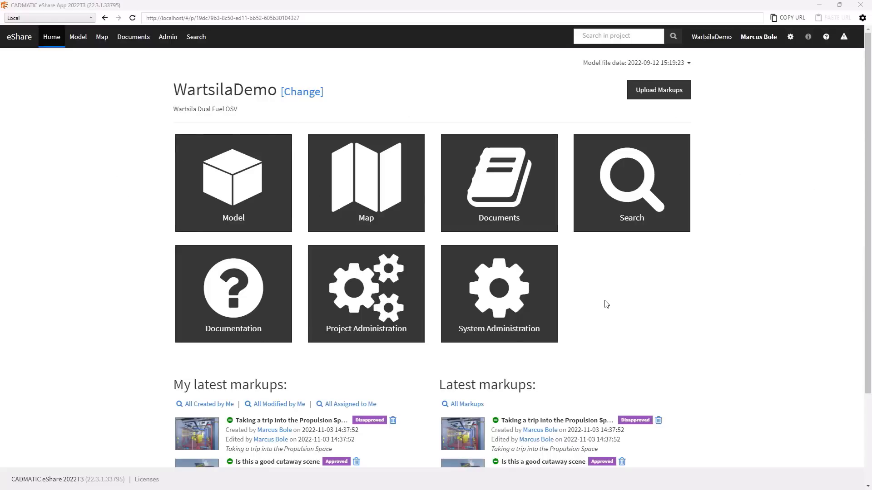
mouse_move(609, 302)
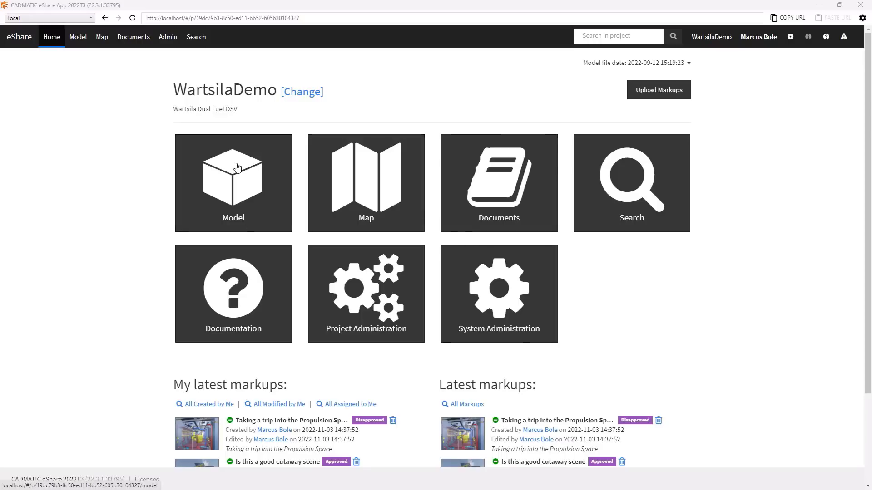
mouse_move(232, 173)
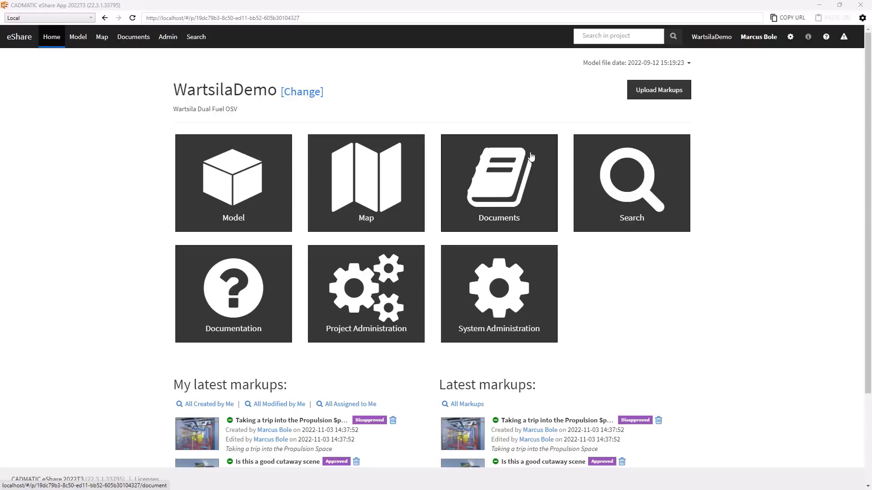
mouse_move(393, 218)
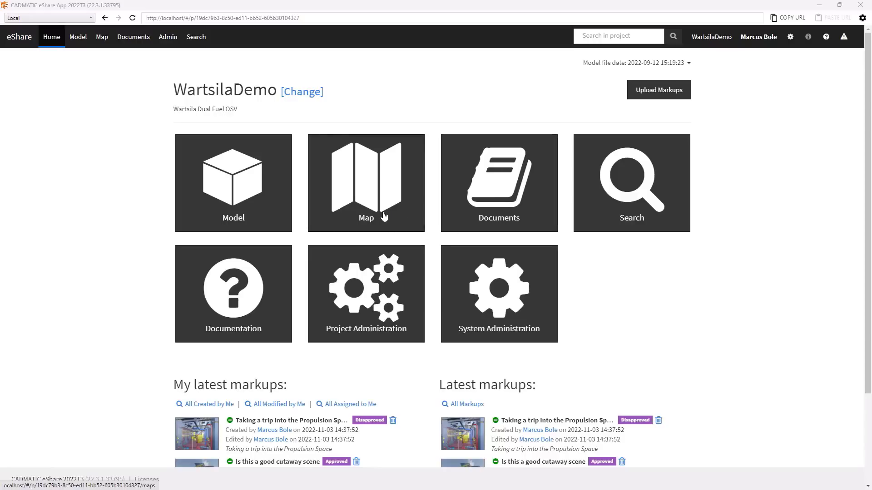
mouse_move(382, 217)
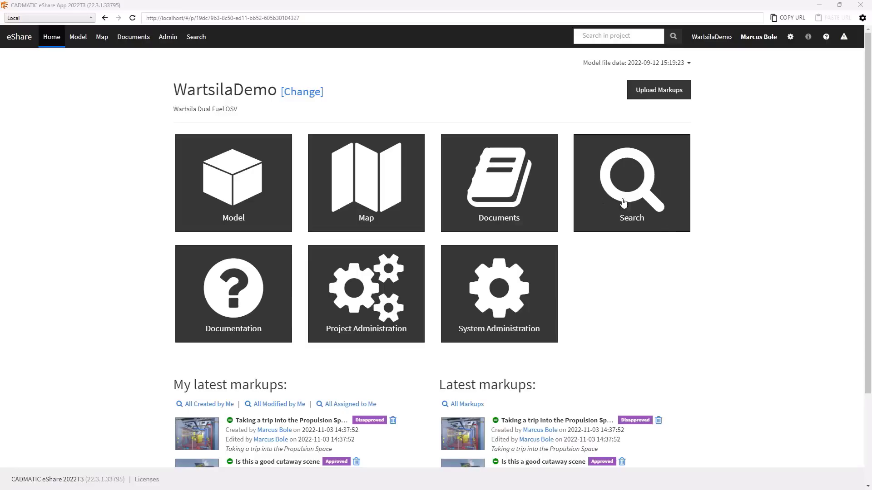
mouse_move(236, 179)
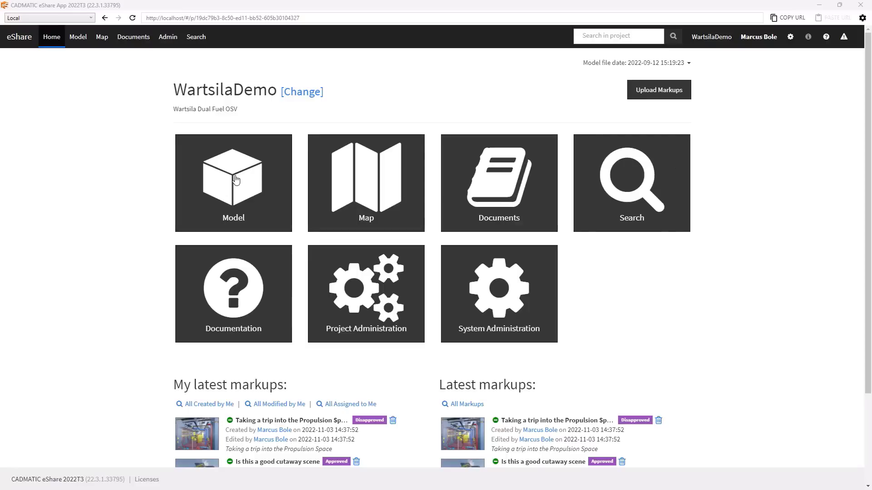
- Load the Model tile and select hull shell plate 214-52 to list its mass, thickness and block S_214
left_click(233, 183)
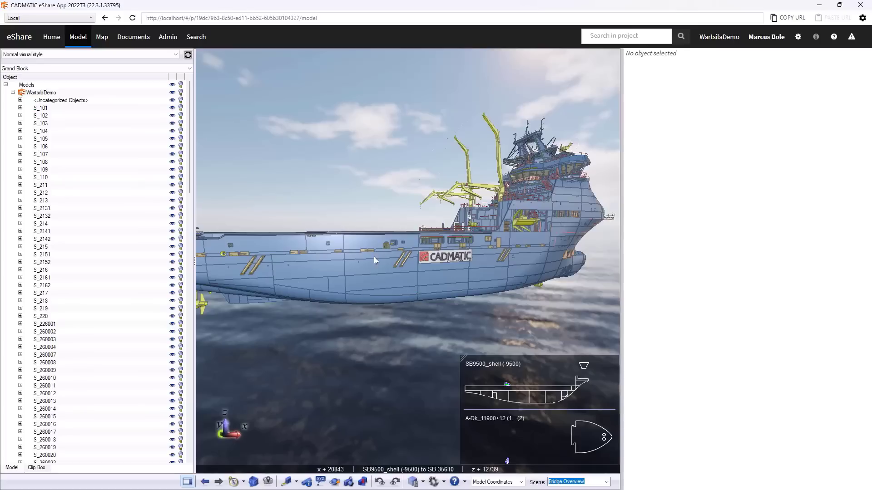
left_click(375, 260)
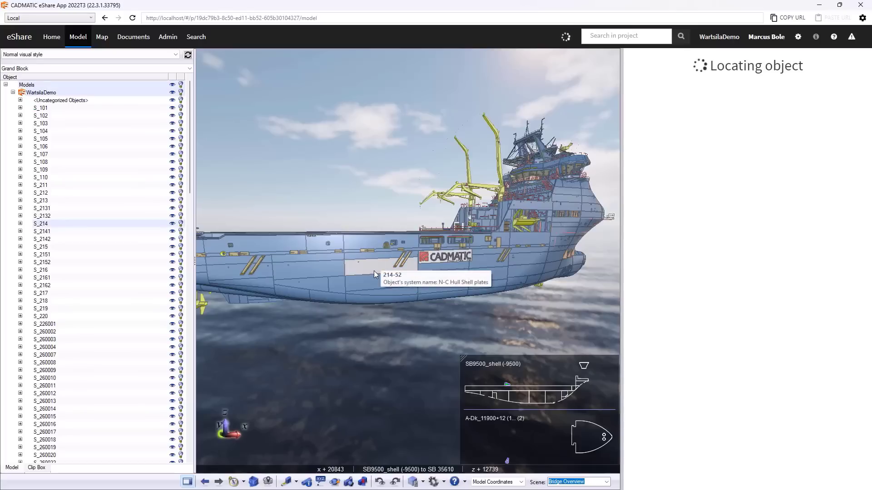
left_click(393, 274)
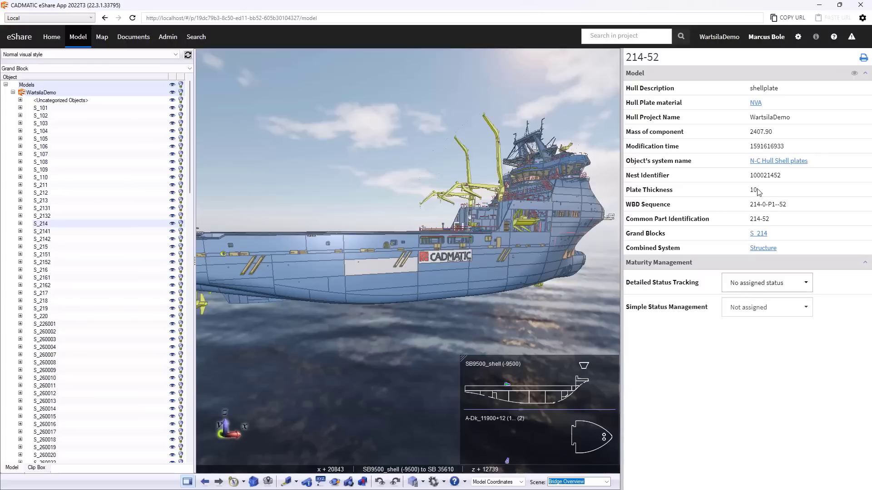
mouse_move(406, 230)
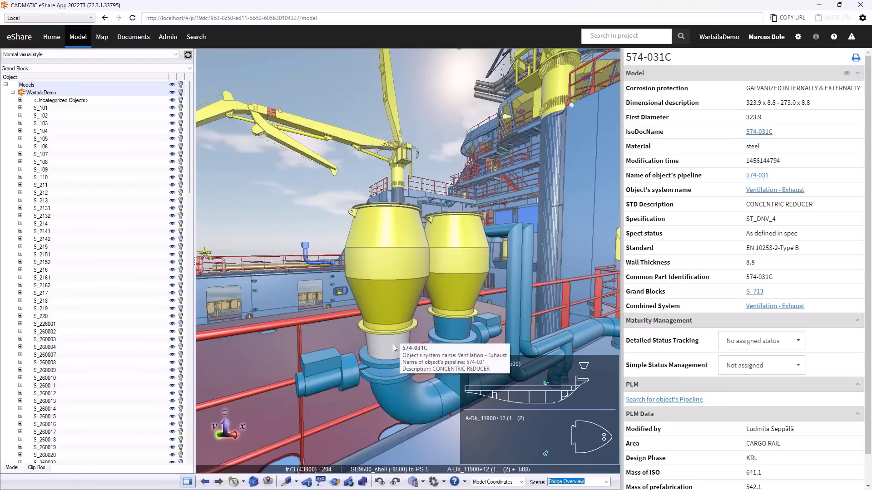
mouse_move(553, 203)
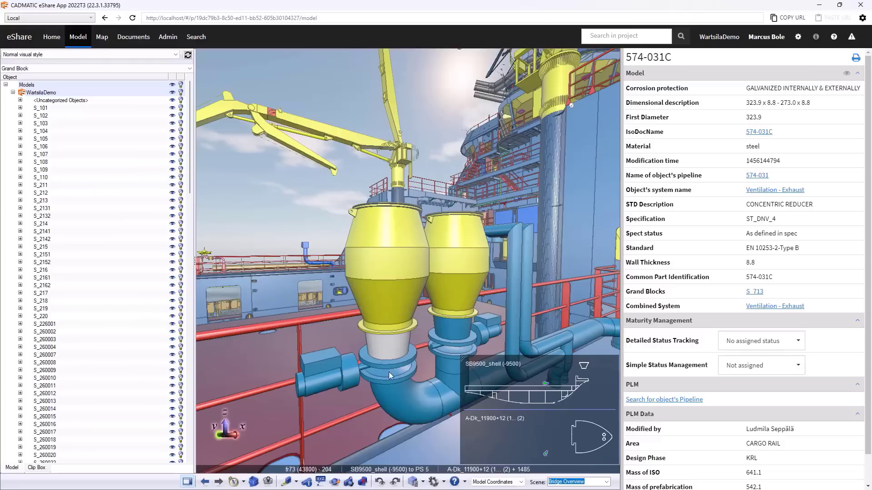
- Select concentric reducer 574-031C on the Ventilation - Exhaust pipeline to list its PLM properties
left_click(605, 482)
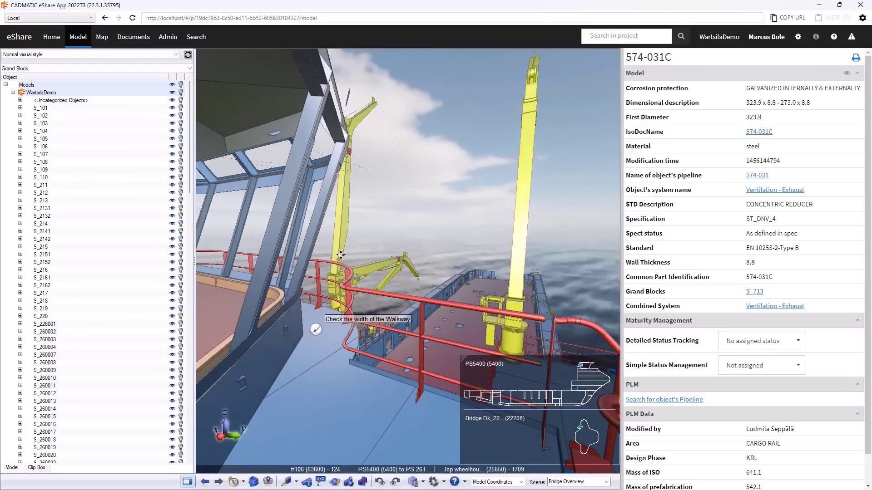
- Turn along the walkway railing and choose the distance measuring mode from the bottom toolbar
left_click_drag(340, 255, 405, 298)
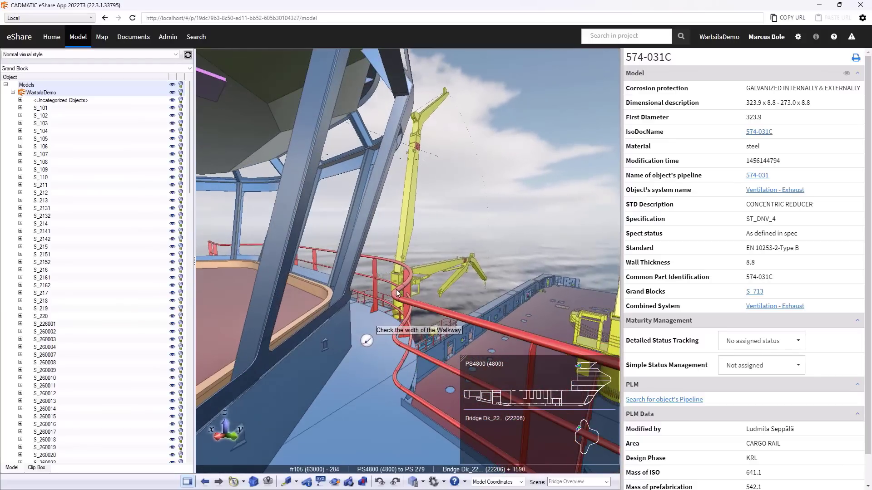
mouse_move(396, 297)
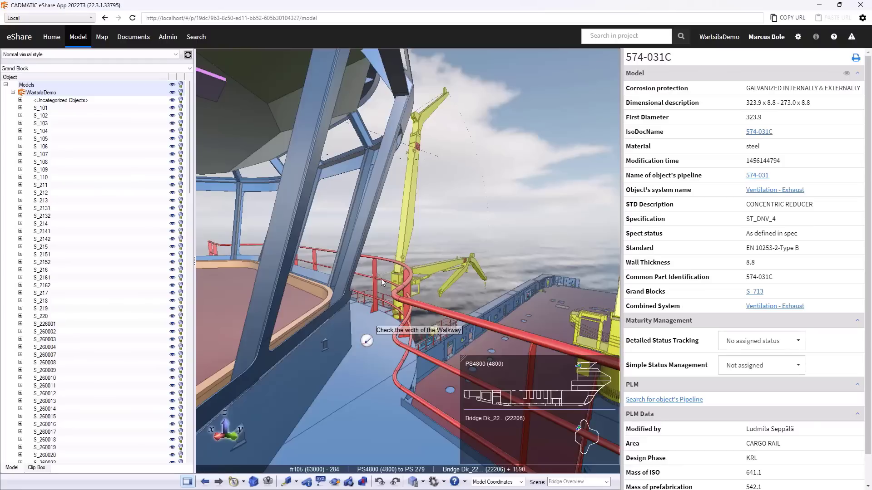
mouse_move(396, 293)
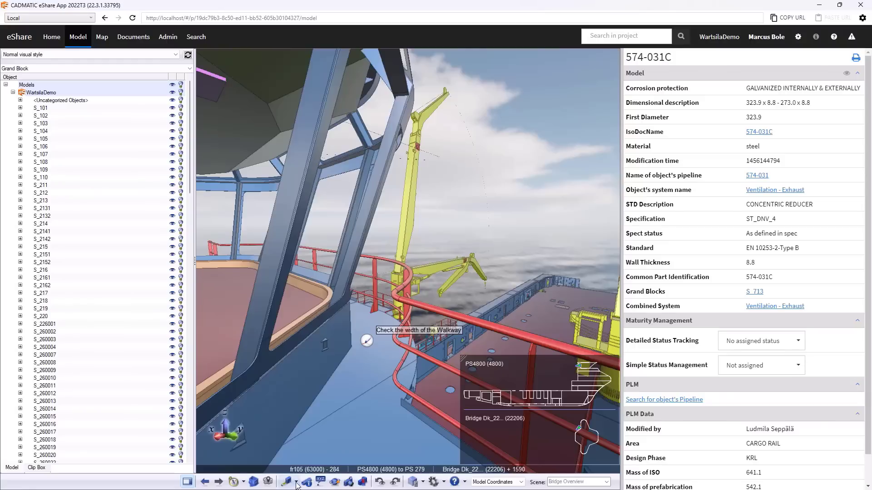
left_click(288, 482)
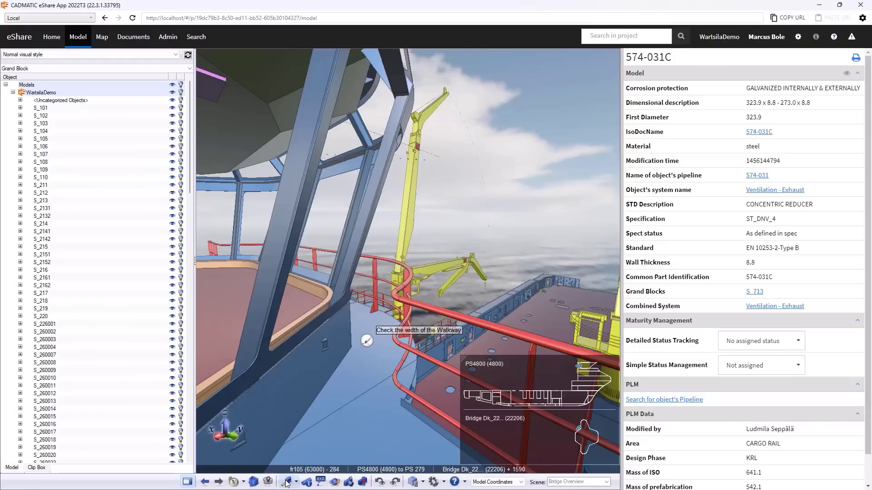
left_click(287, 482)
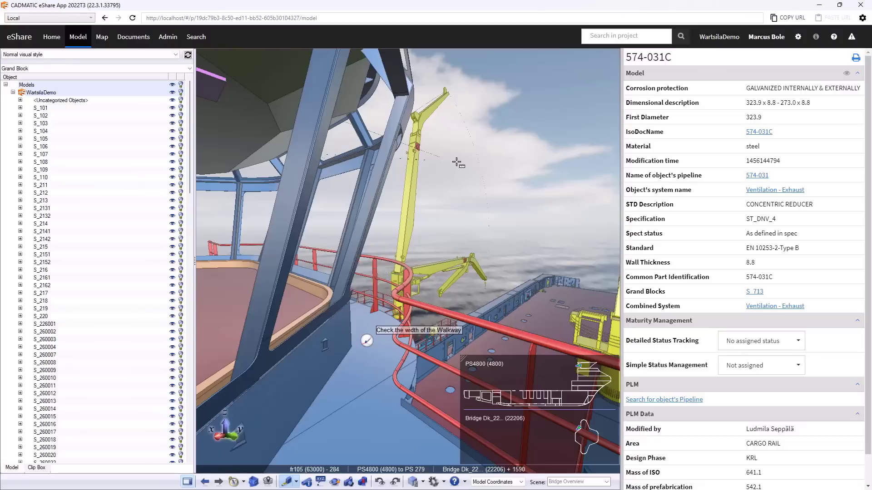
- Switch to the Cut away scene and orbit into the engine room toward the Evac sewage treatment plant
left_click(607, 481)
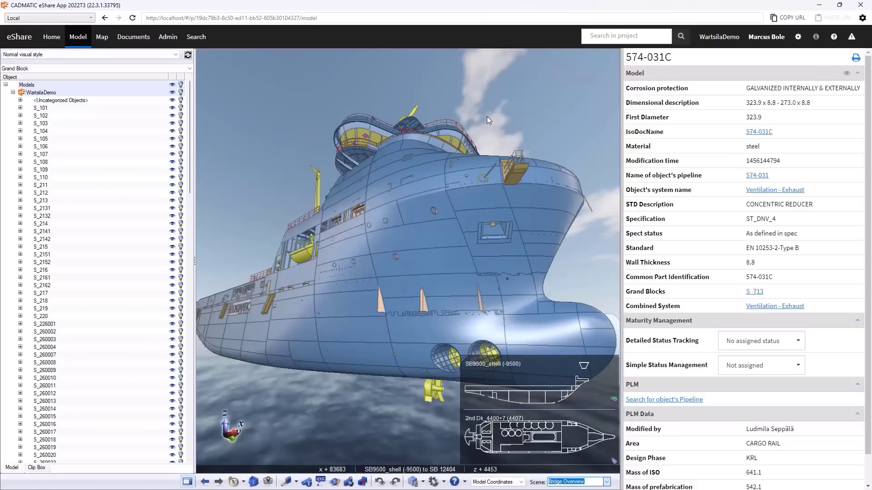
left_click(578, 482)
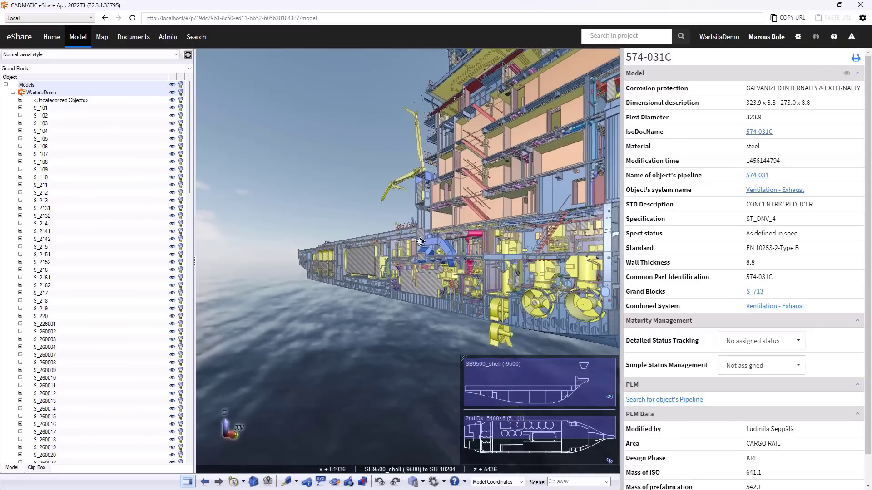
left_click_drag(419, 241, 420, 209)
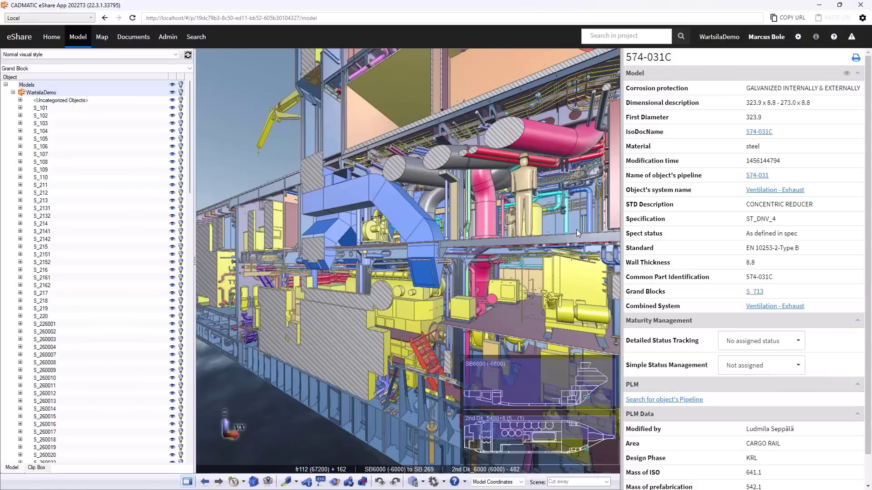
left_click_drag(577, 233, 491, 256)
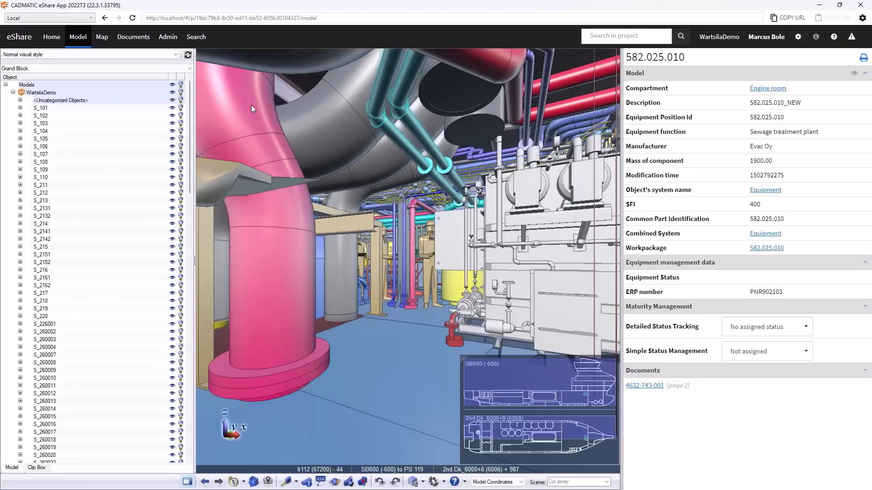
mouse_move(424, 133)
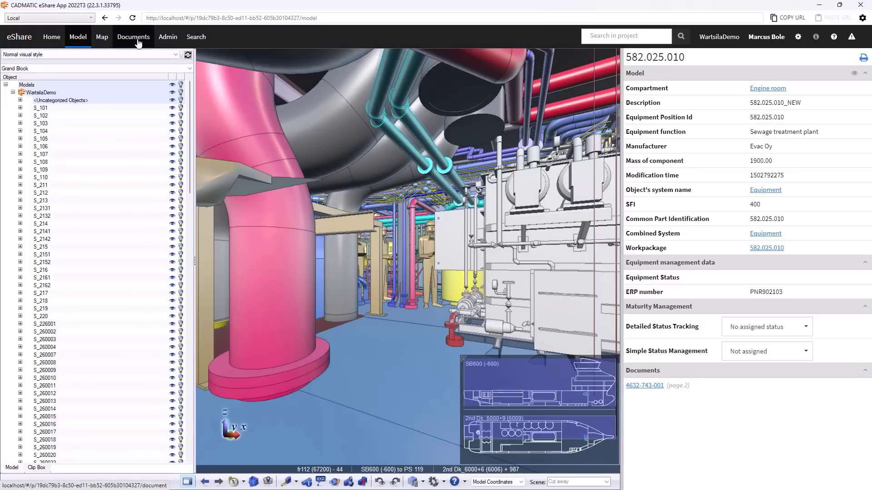
- Browse Documents > File System Documents > Foundation to folder 350.030.010 with its hydraulic power unit PDF
left_click(133, 36)
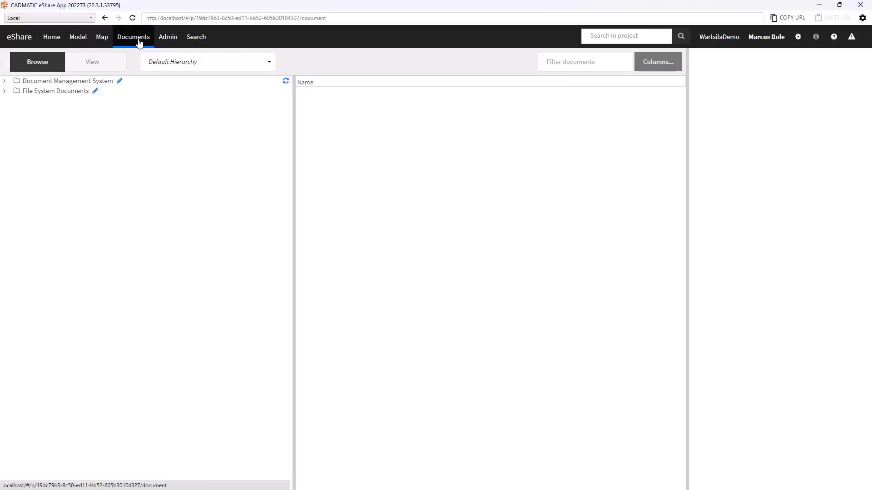
left_click(5, 81)
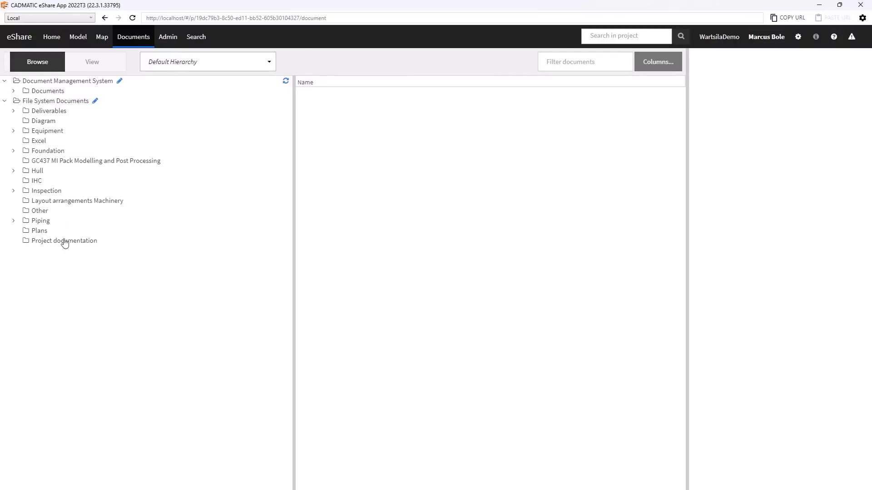
mouse_move(82, 250)
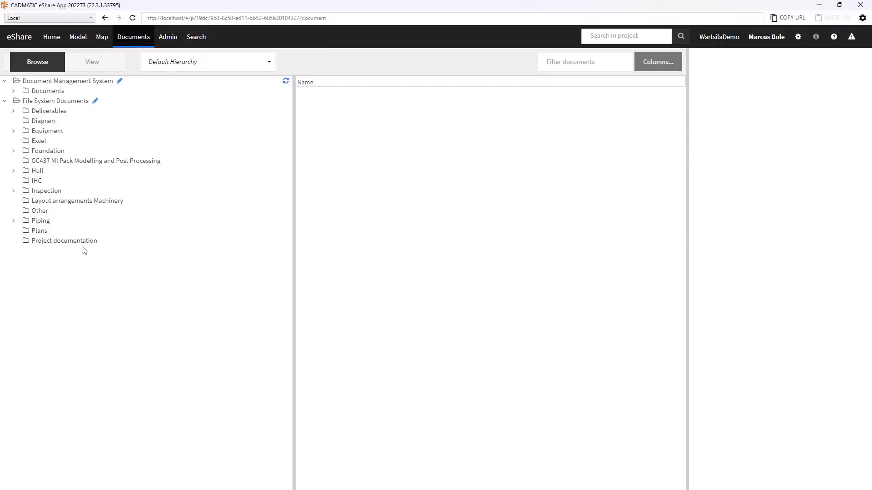
mouse_move(103, 85)
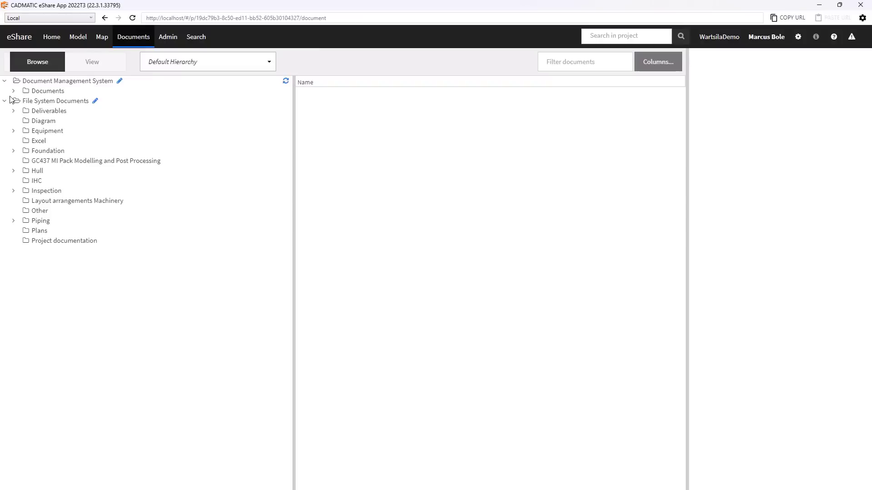
left_click(14, 150)
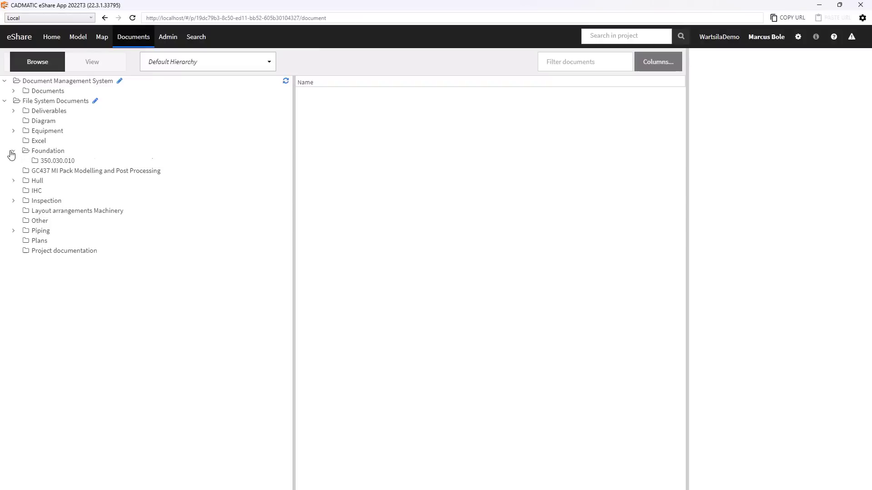
left_click(57, 160)
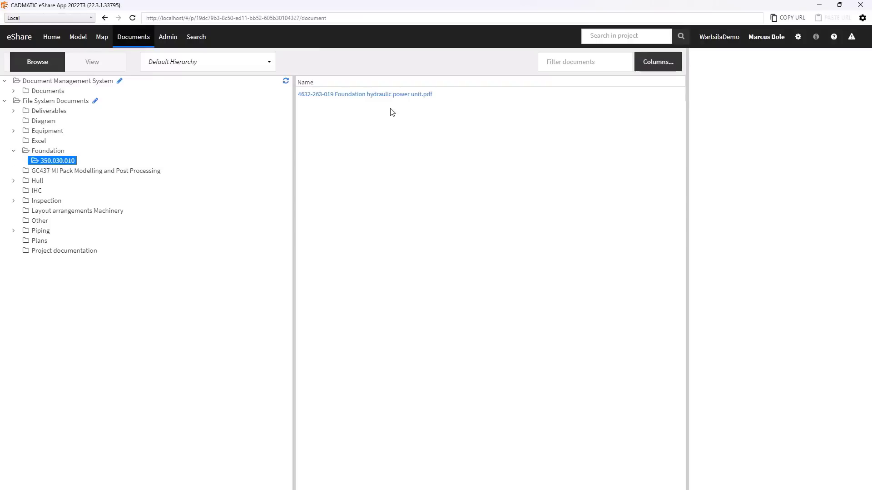
left_click(365, 94)
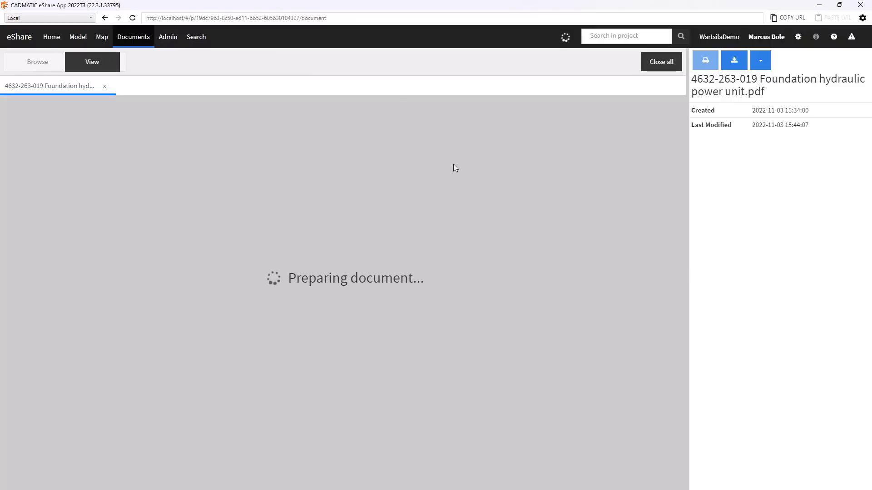
mouse_move(455, 166)
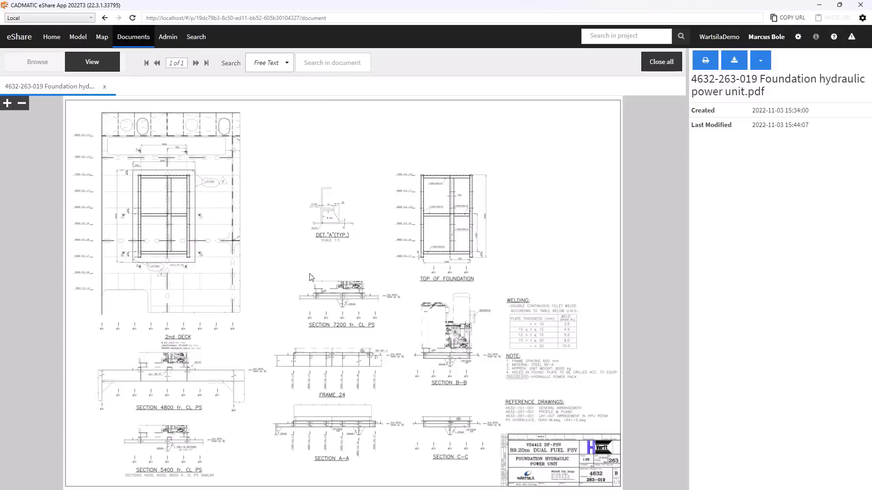
mouse_move(129, 197)
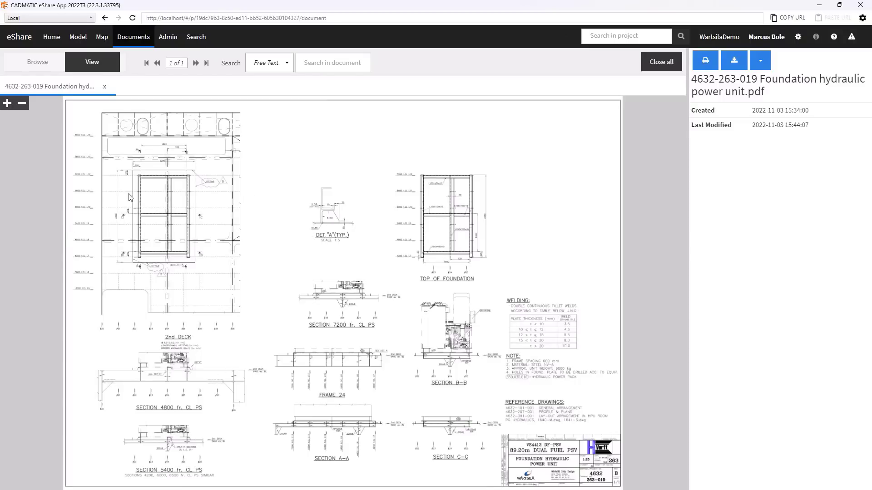
mouse_move(86, 182)
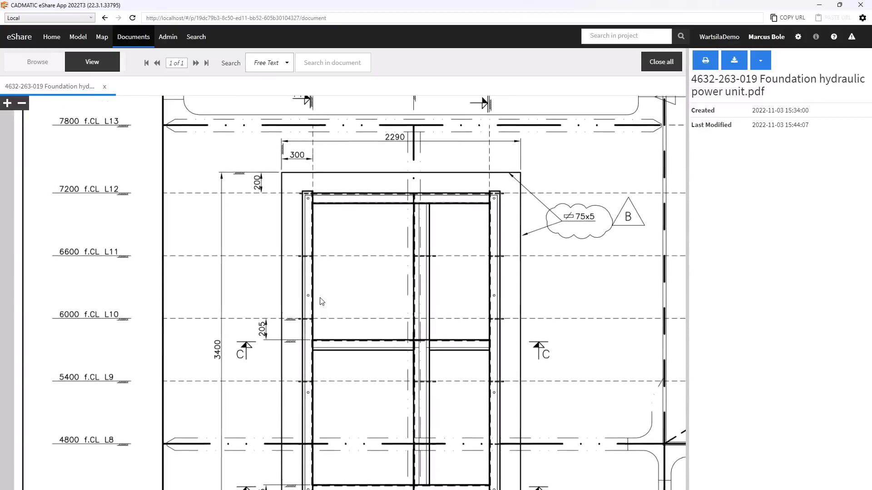
scroll("down", 3)
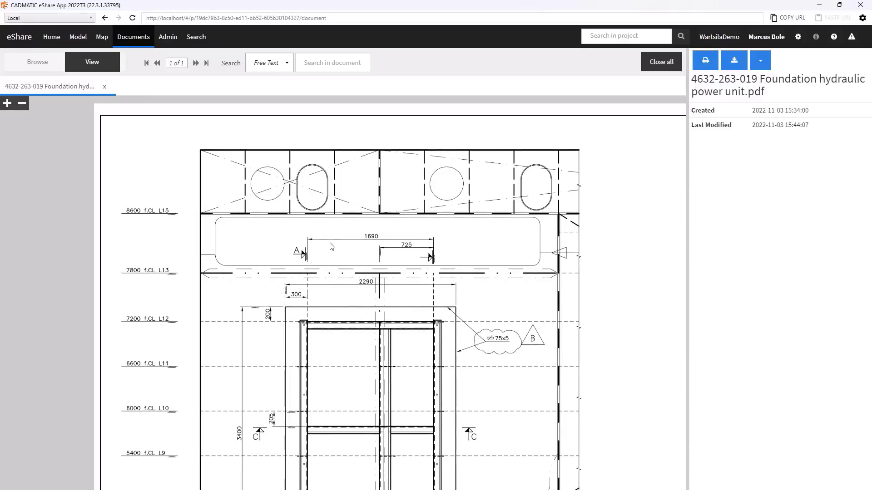
mouse_move(102, 36)
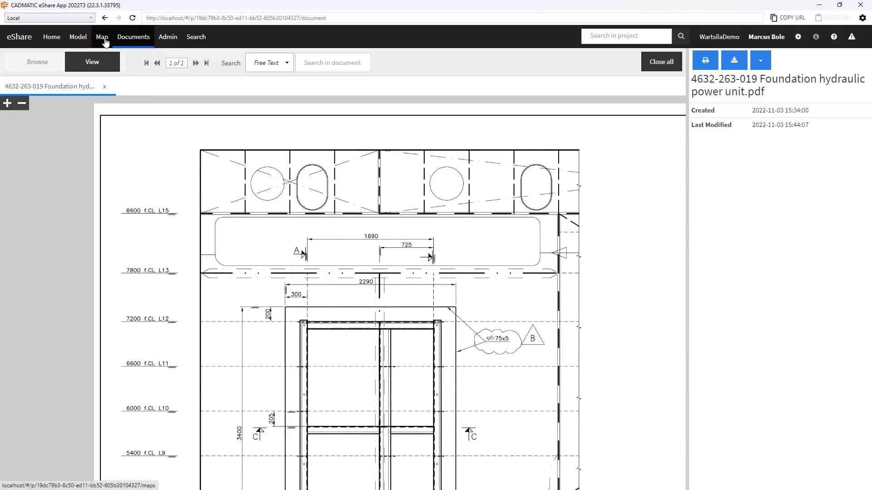
- Step through the deck maps: Bridge Deck, C-Deck, B-Deck, A-Deck, 1-Deck and 2-Deck
left_click(101, 36)
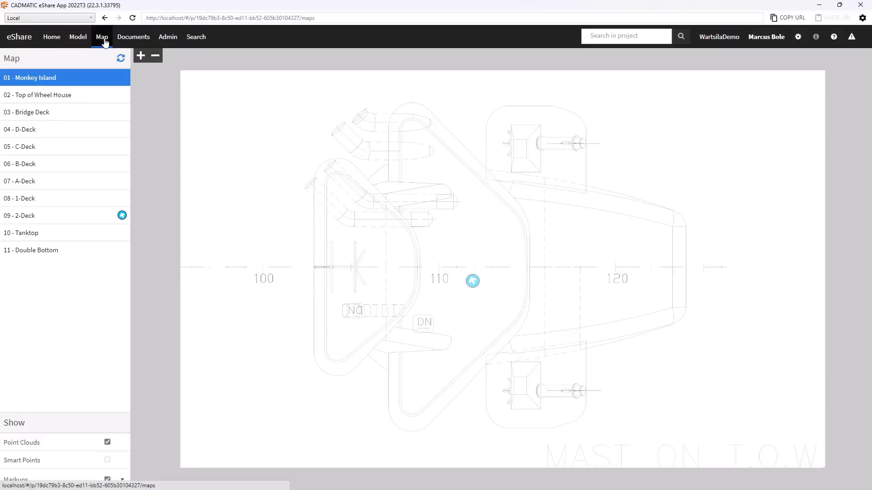
left_click(27, 112)
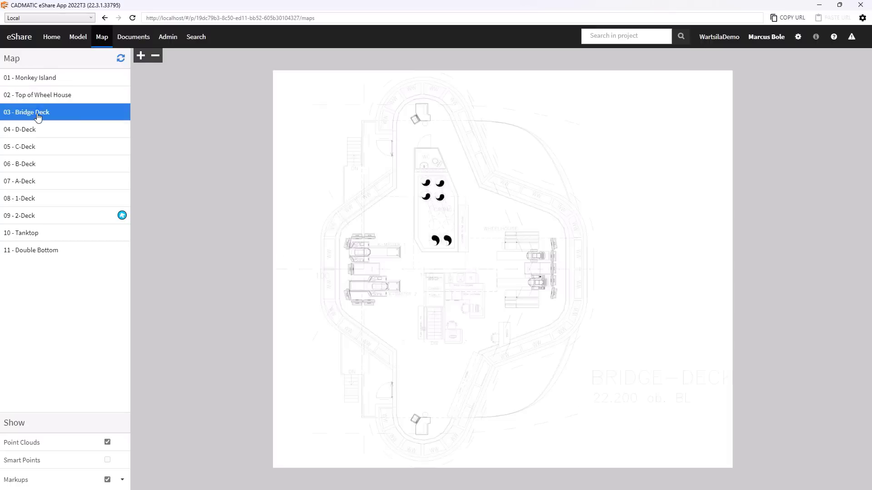
left_click(19, 147)
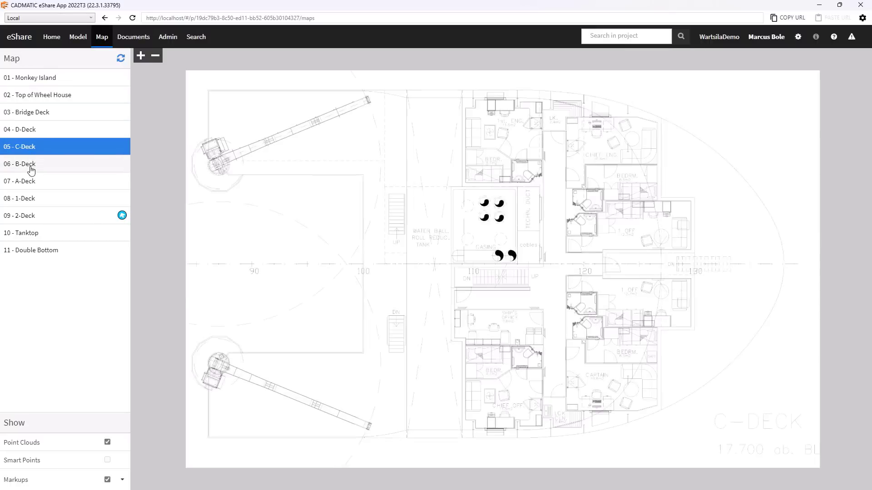
left_click(19, 164)
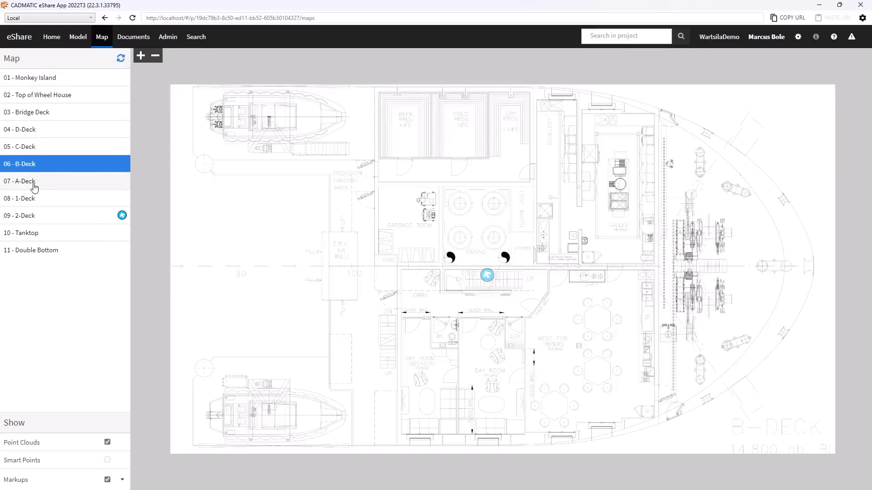
left_click(20, 180)
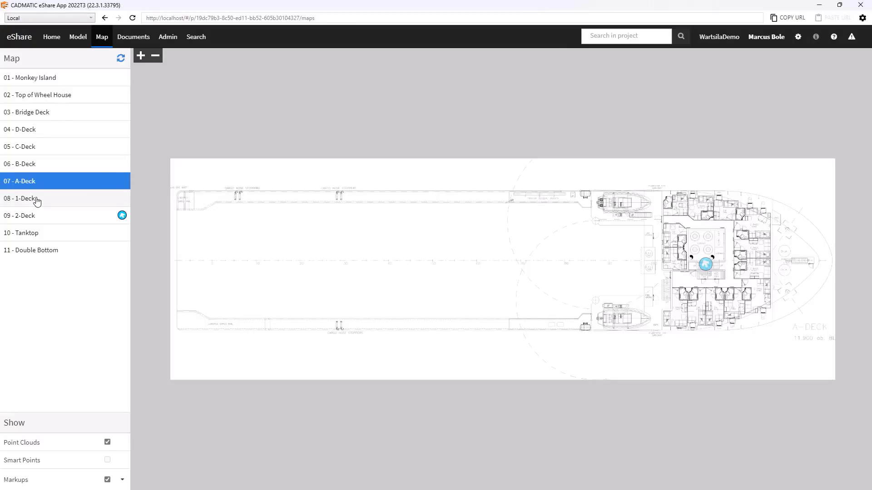
left_click(22, 199)
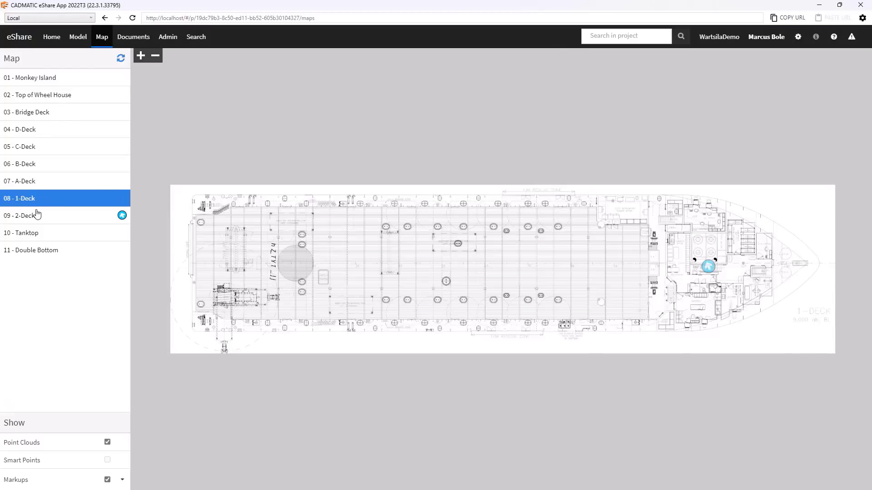
left_click(33, 216)
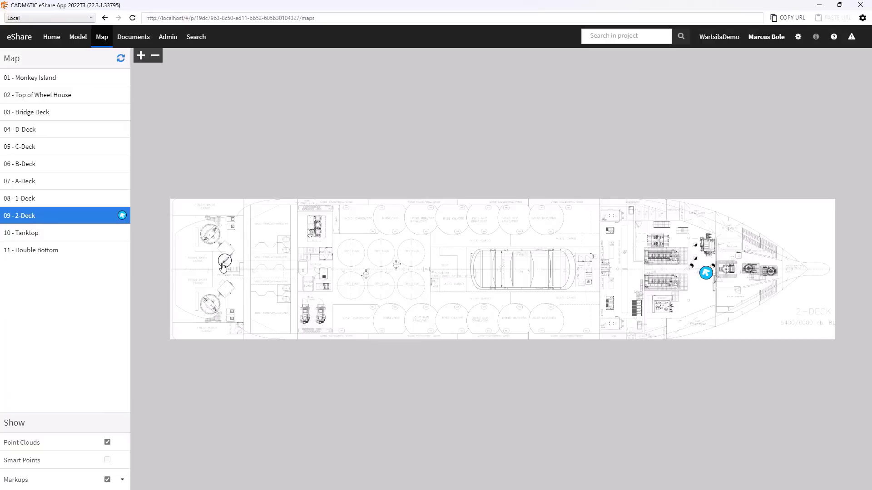
mouse_move(373, 205)
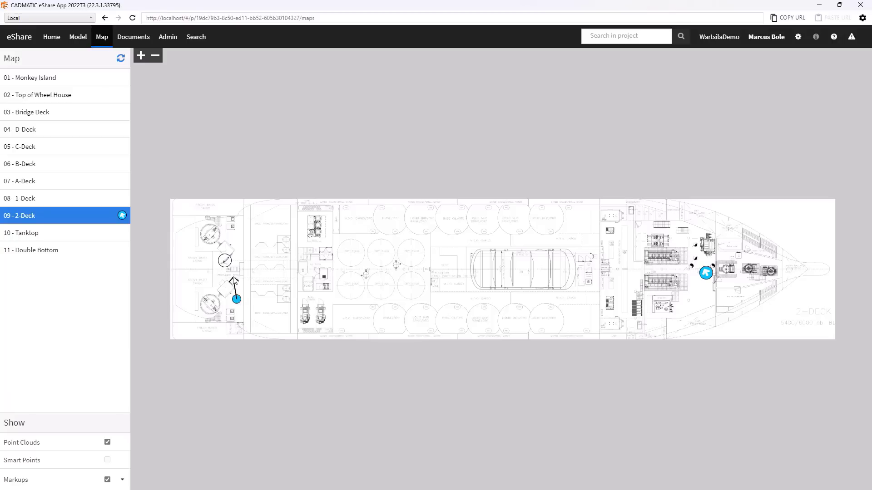
- Jump from the 2-Deck marker into the 3D model at equipment 582.025.010
left_click(706, 273)
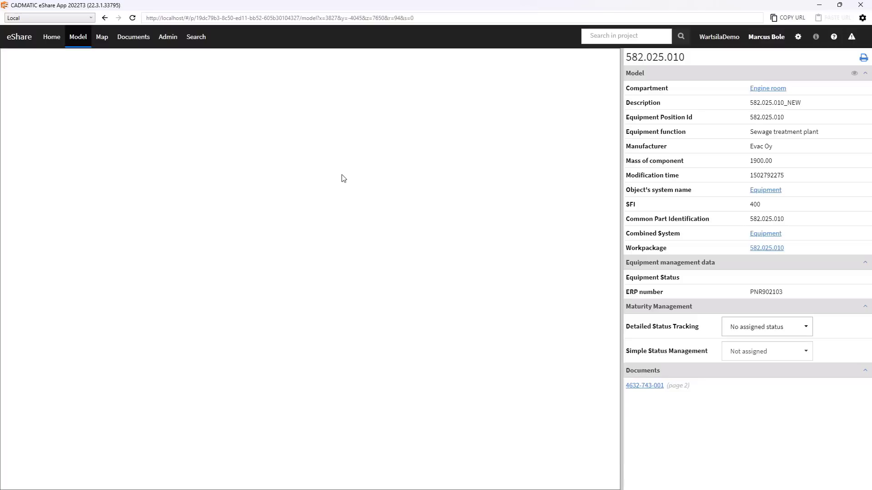